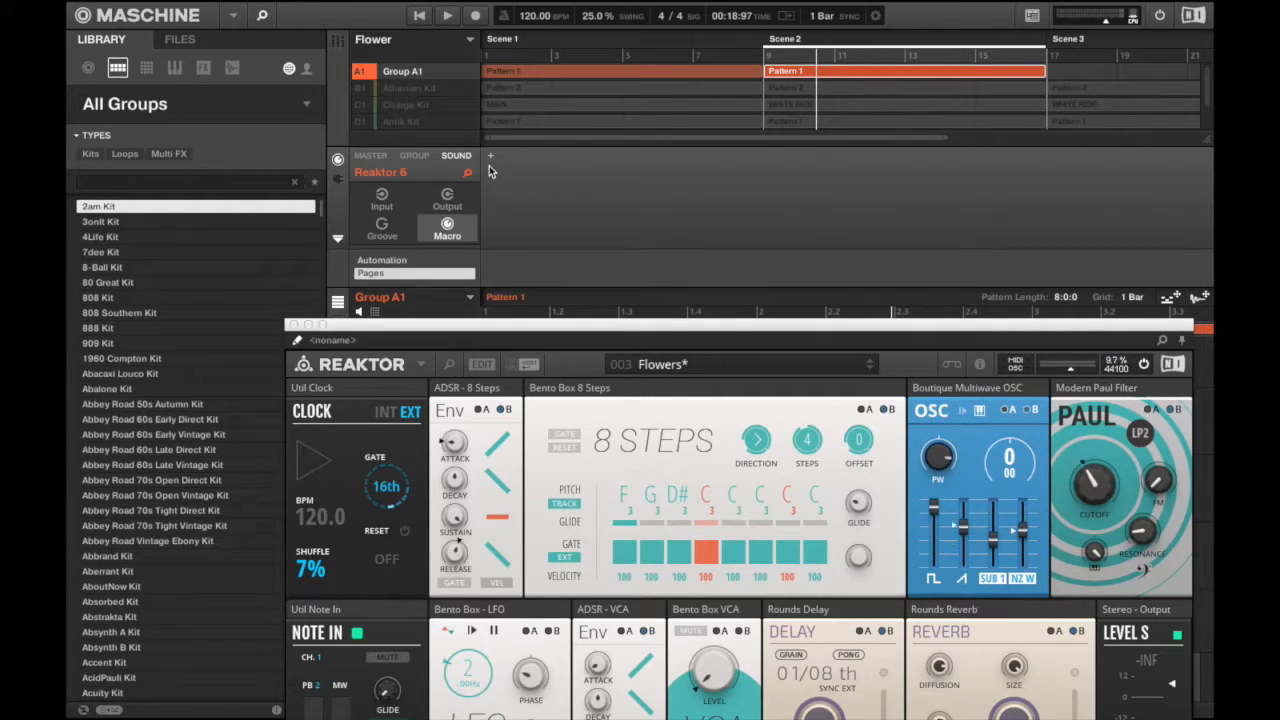
Add Page 1 of macros to the Reaktor 6 sound and list parameter sources for the first slot.
click(448, 230)
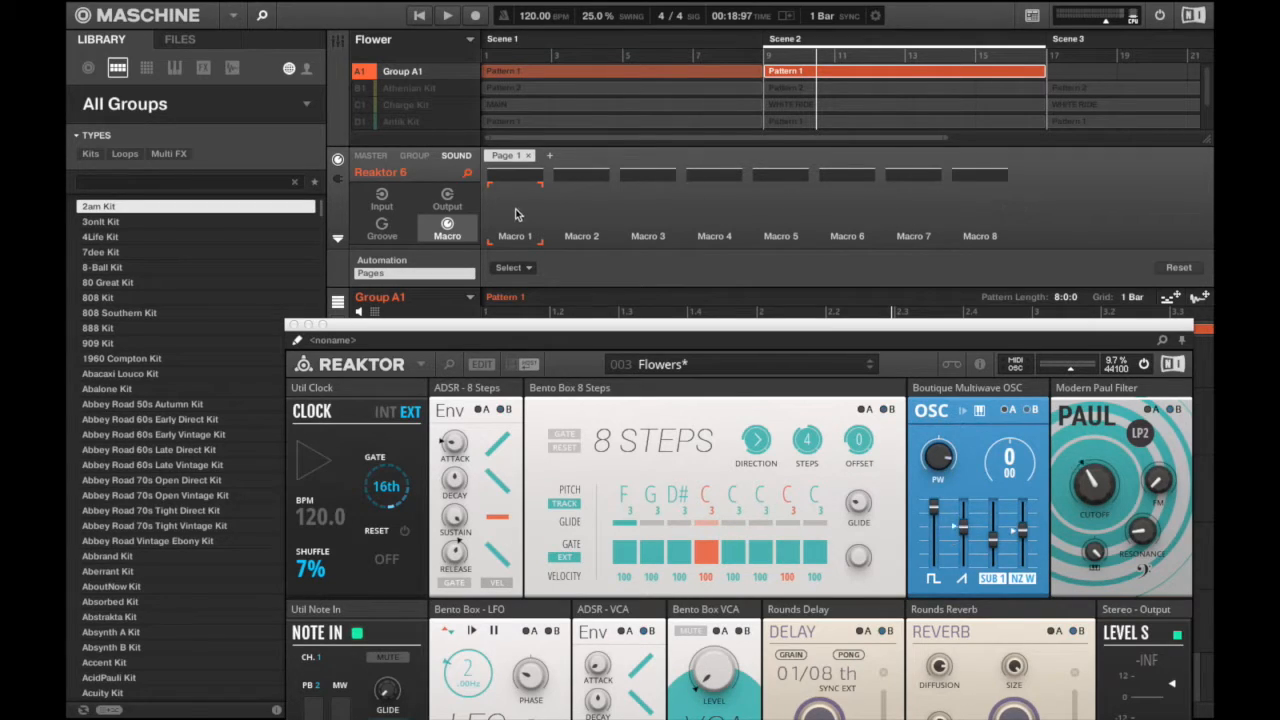
mouse_move(1024, 200)
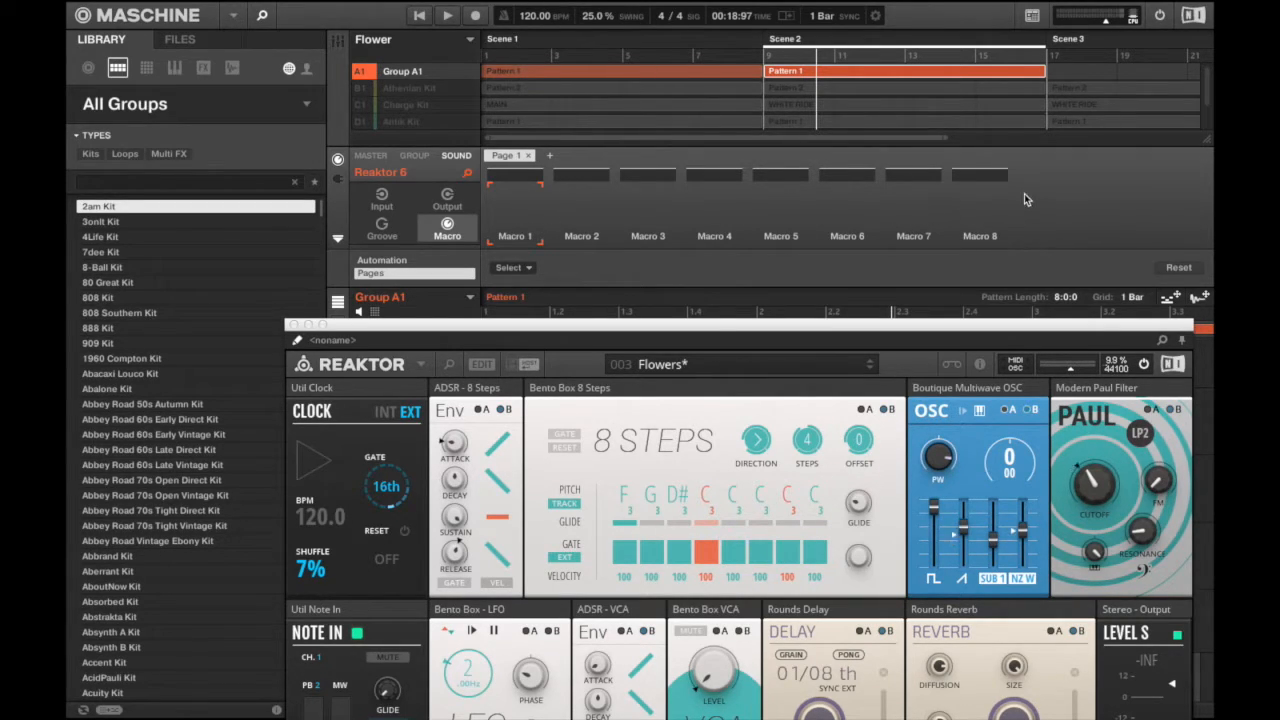
mouse_move(538, 238)
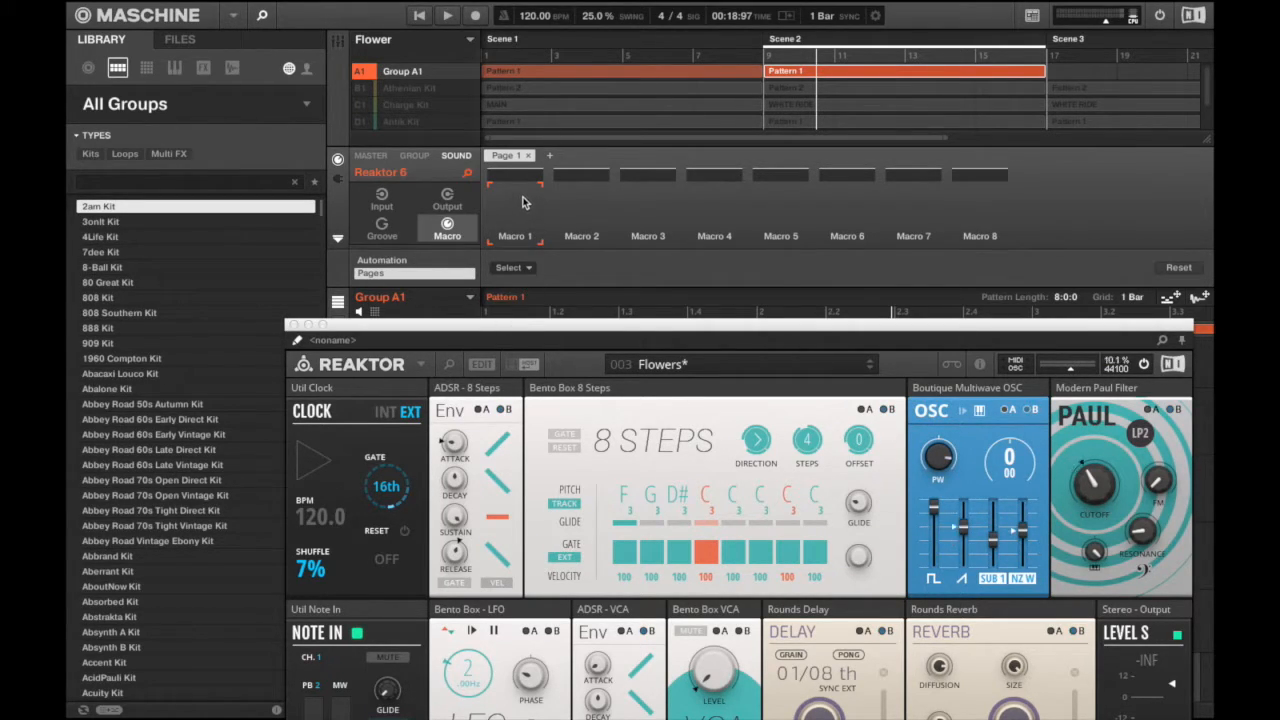
click(512, 268)
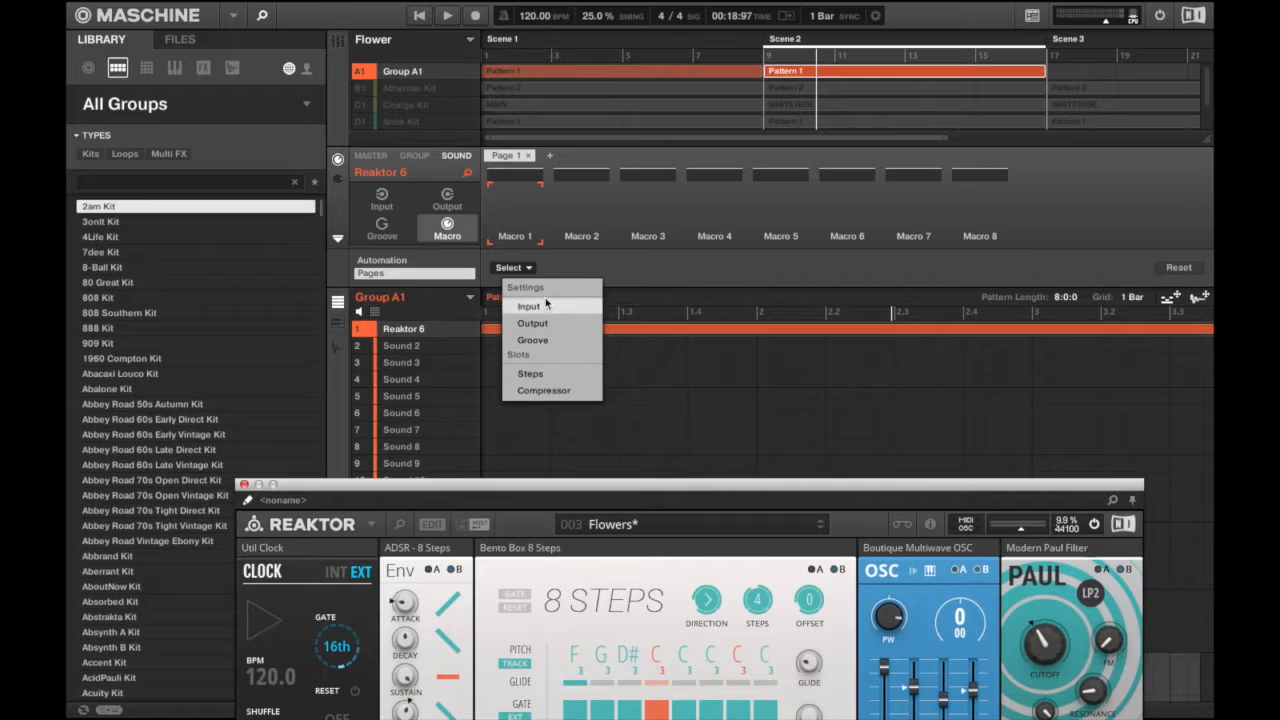
mouse_move(558, 374)
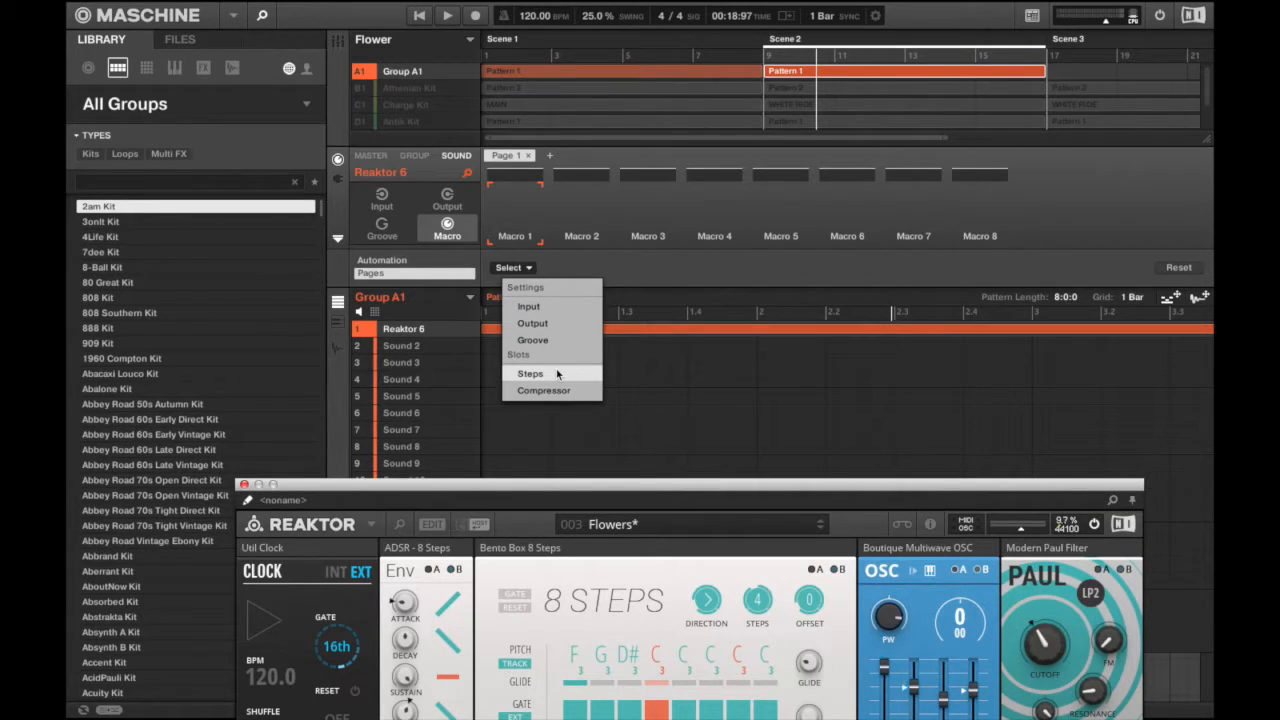
Assign the Steps instrument's Filter Cutoff to the first macro and select the second slot.
click(530, 374)
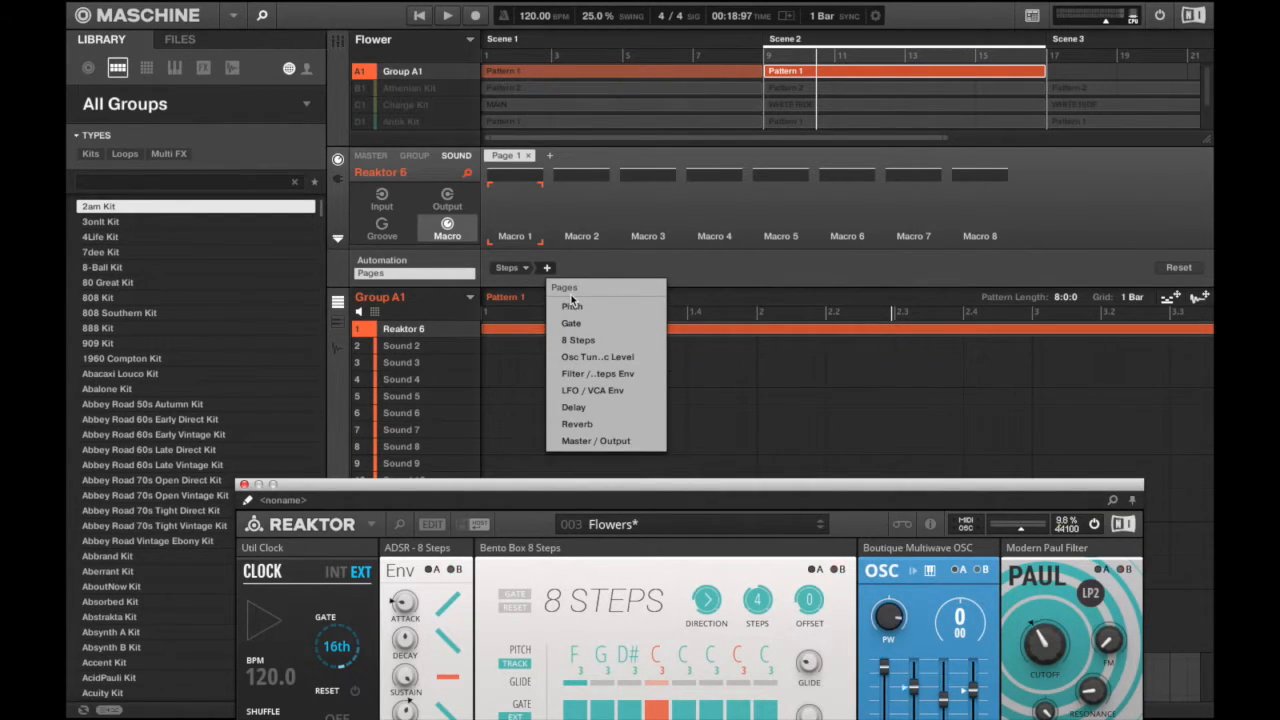
mouse_move(596, 390)
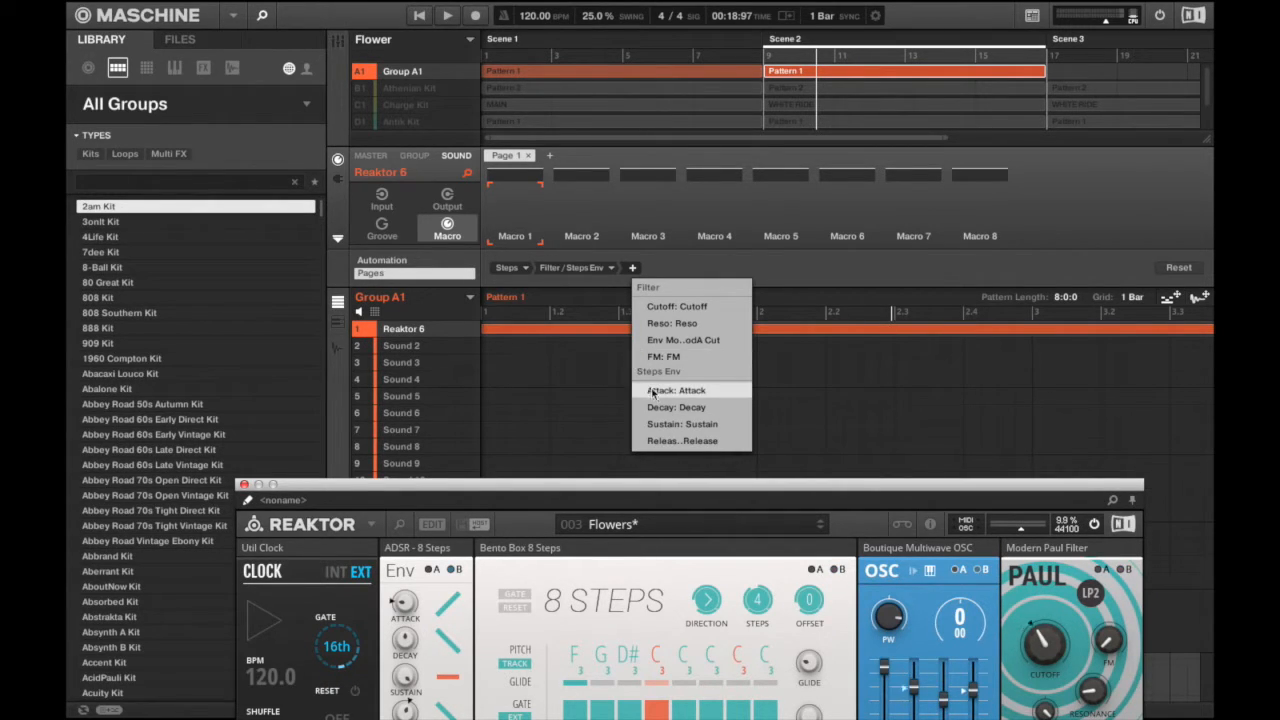
click(676, 306)
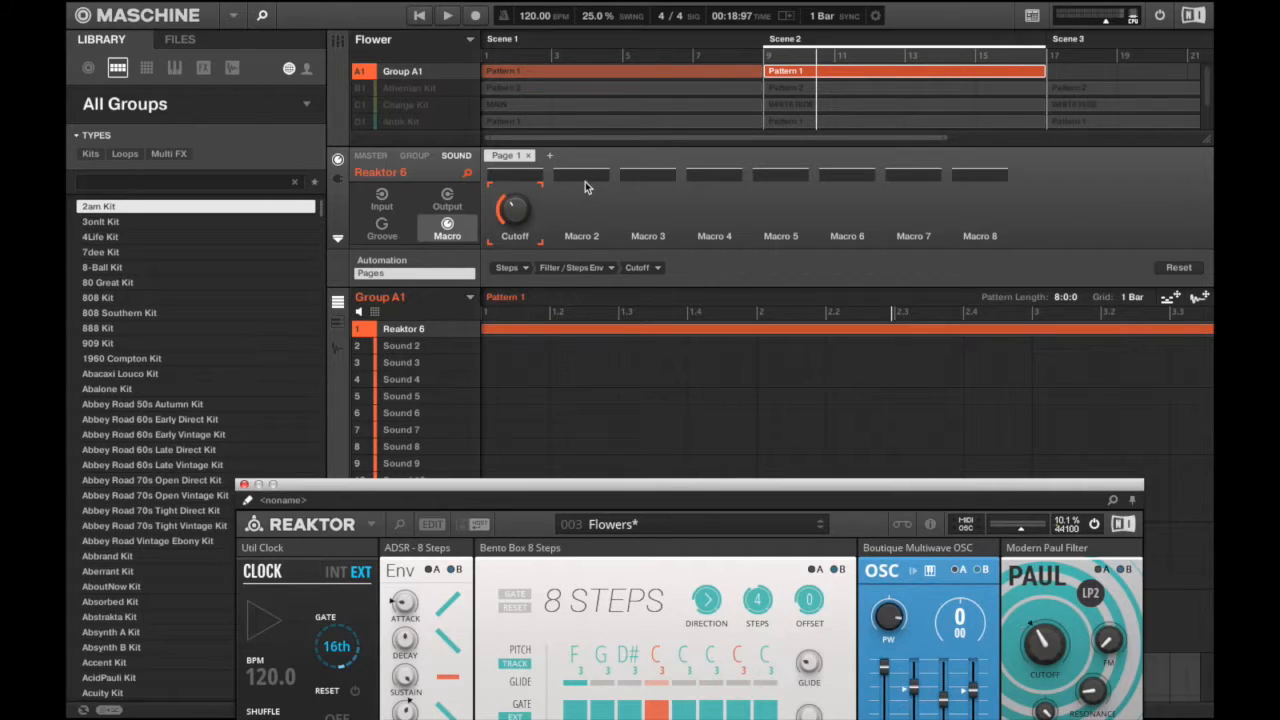
mouse_move(590, 242)
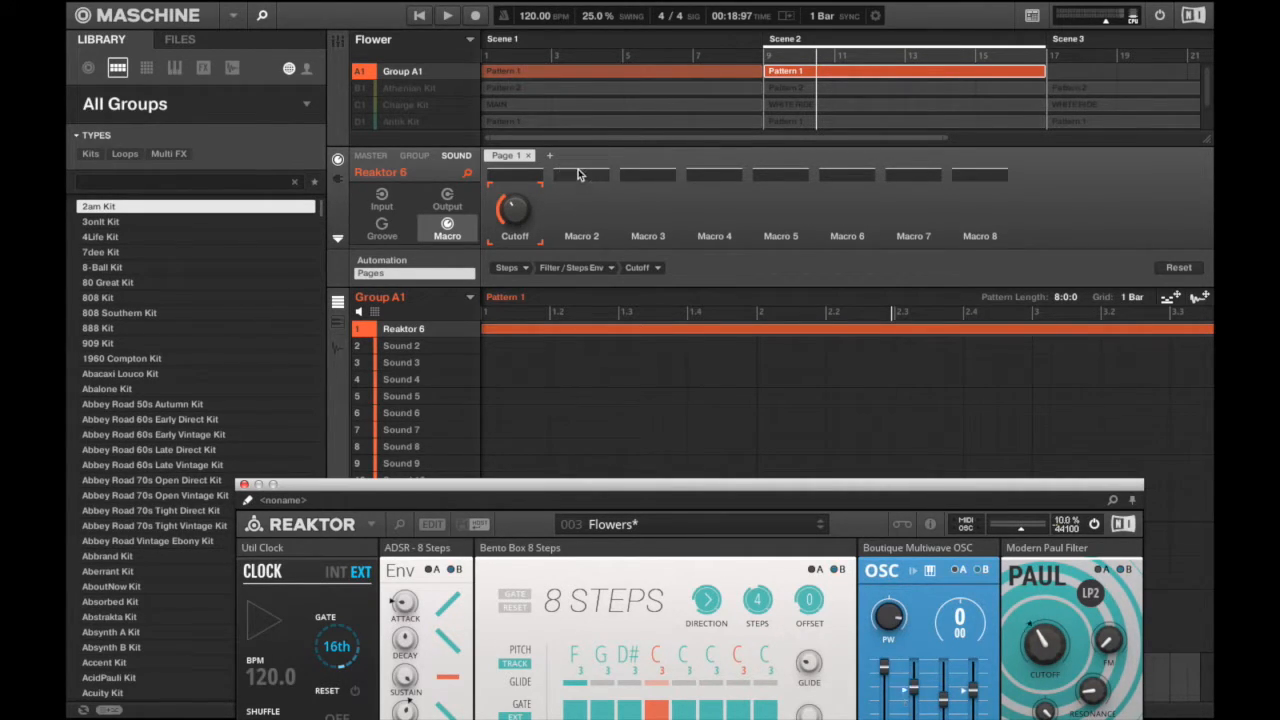
click(510, 268)
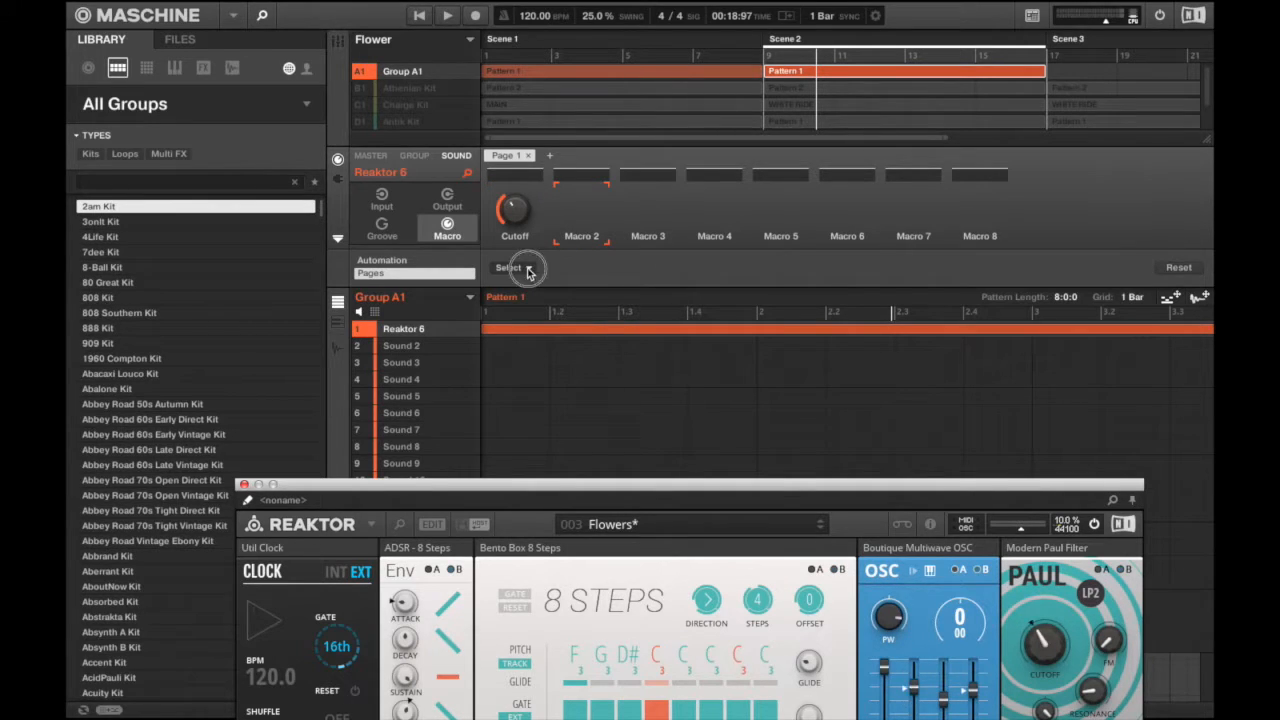
Assign the oscillator's Sub level to the second macro and select the third slot.
click(510, 268)
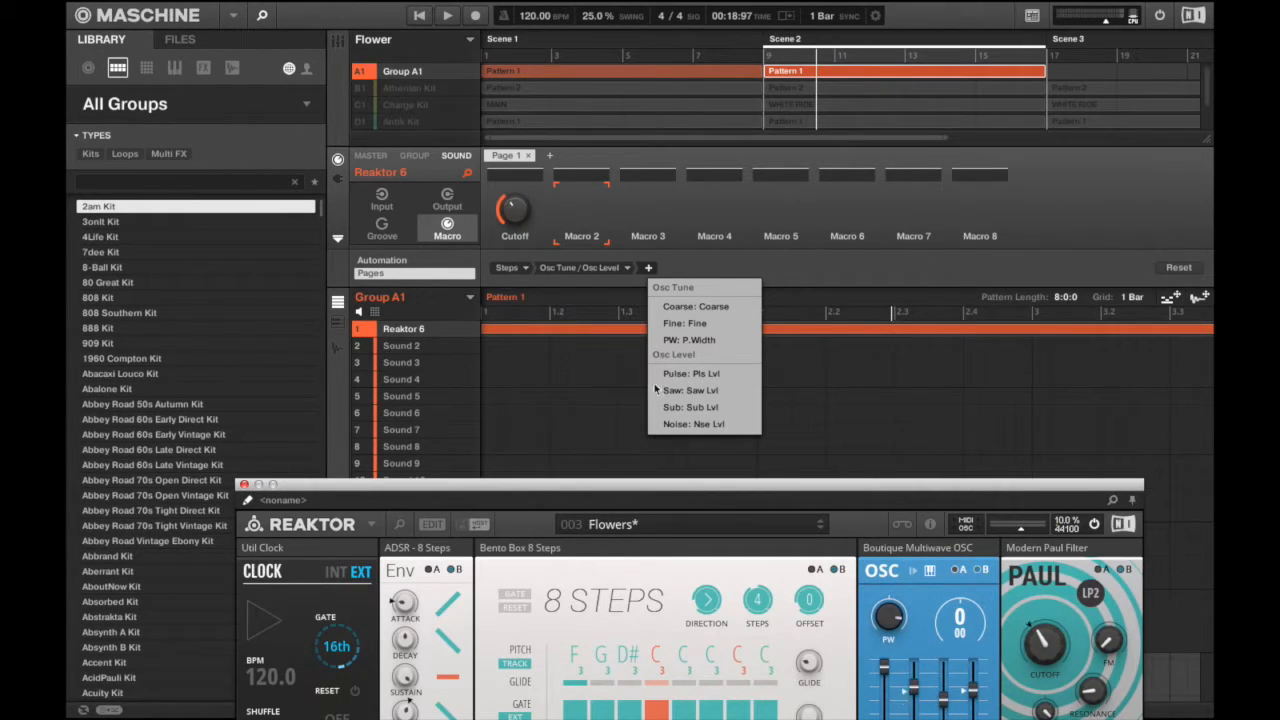
click(690, 408)
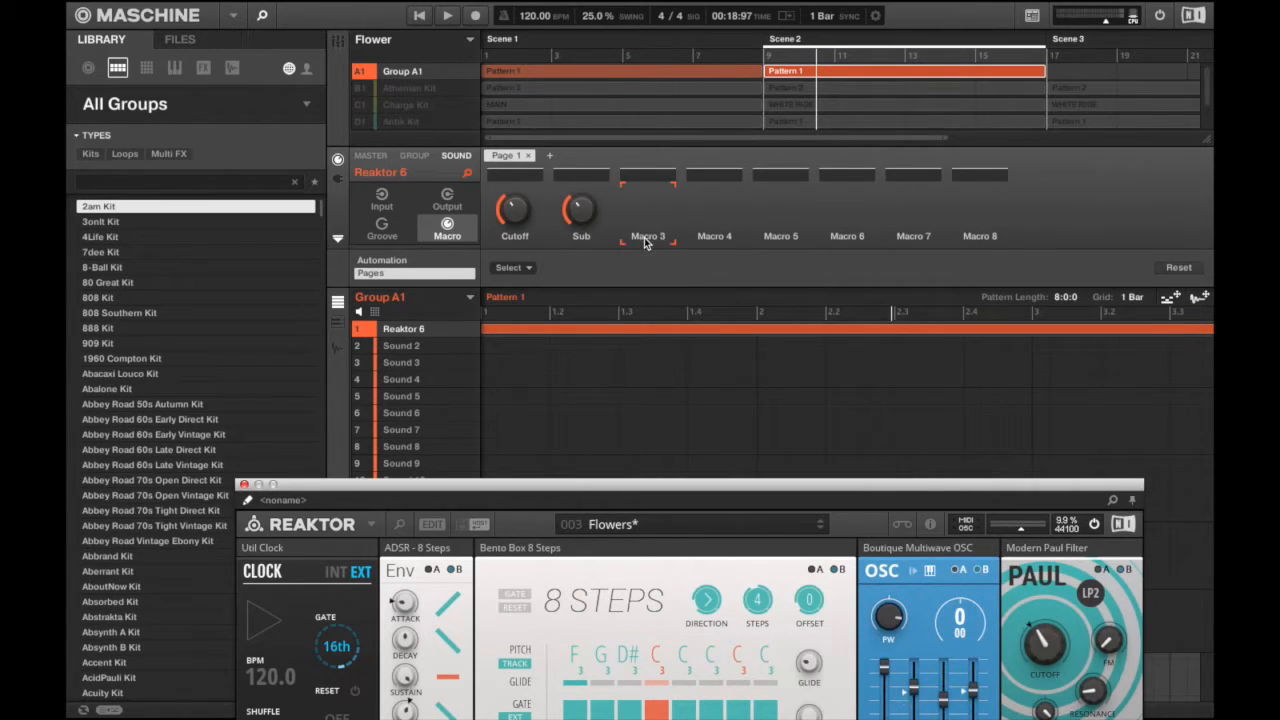
click(512, 268)
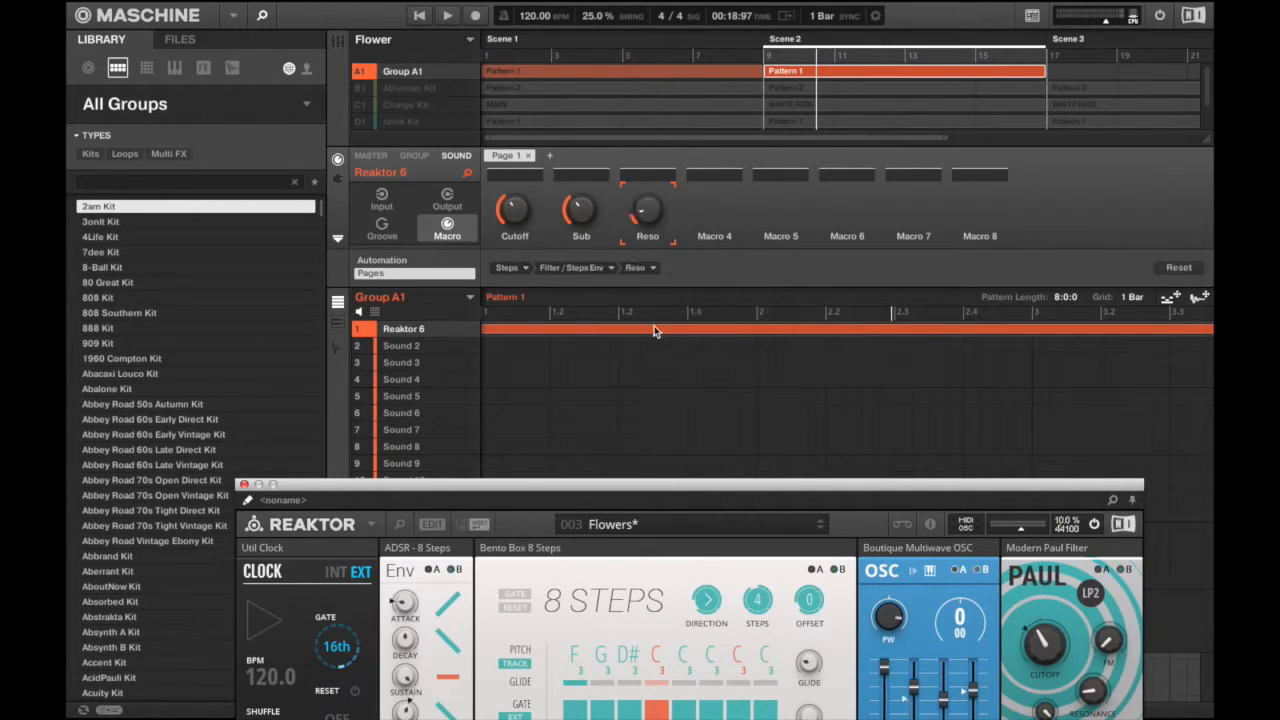
mouse_move(612, 364)
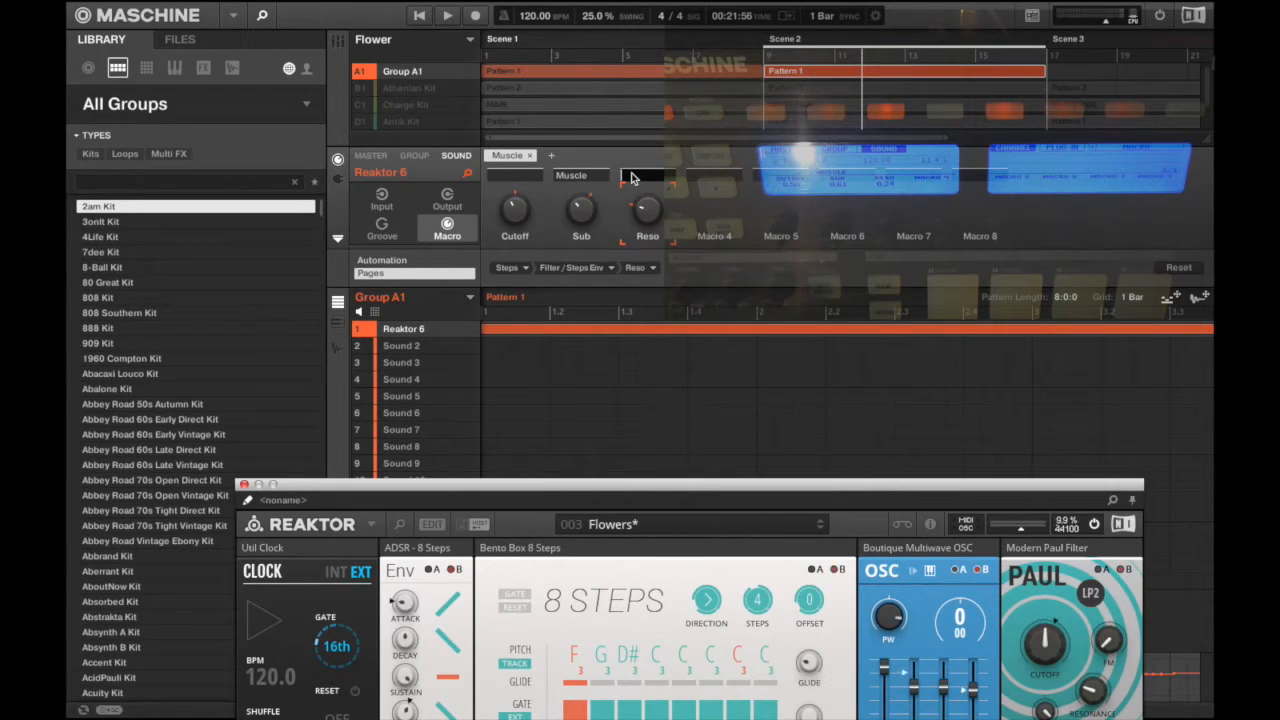
mouse_move(656, 176)
text(Screamer)
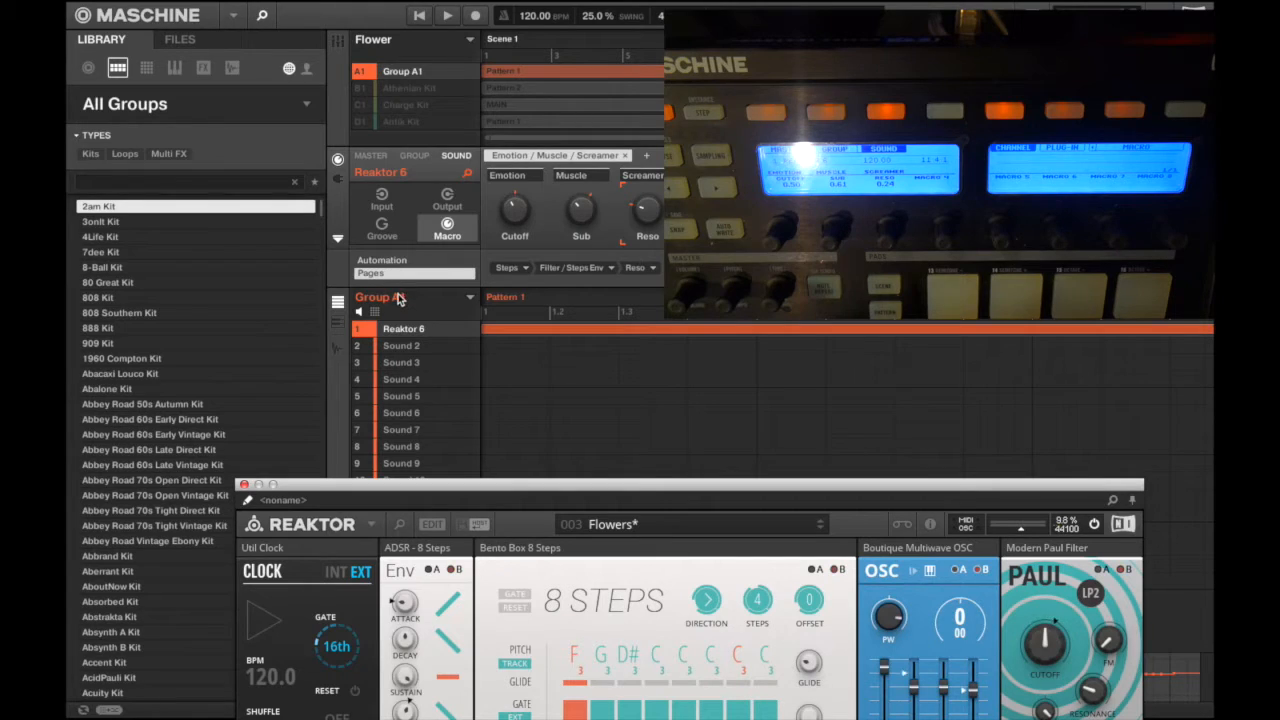
Save the Reaktor 6 sound as 'Flower' via Save As.
right_click(404, 328)
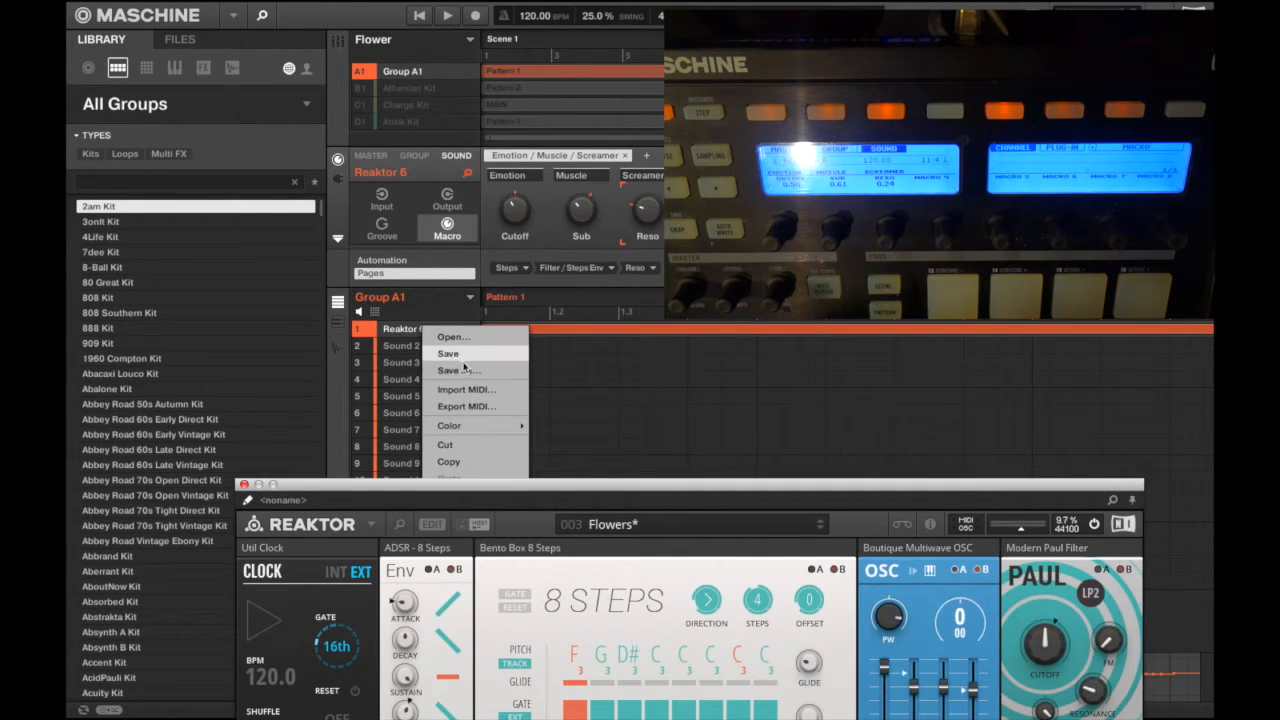
click(458, 370)
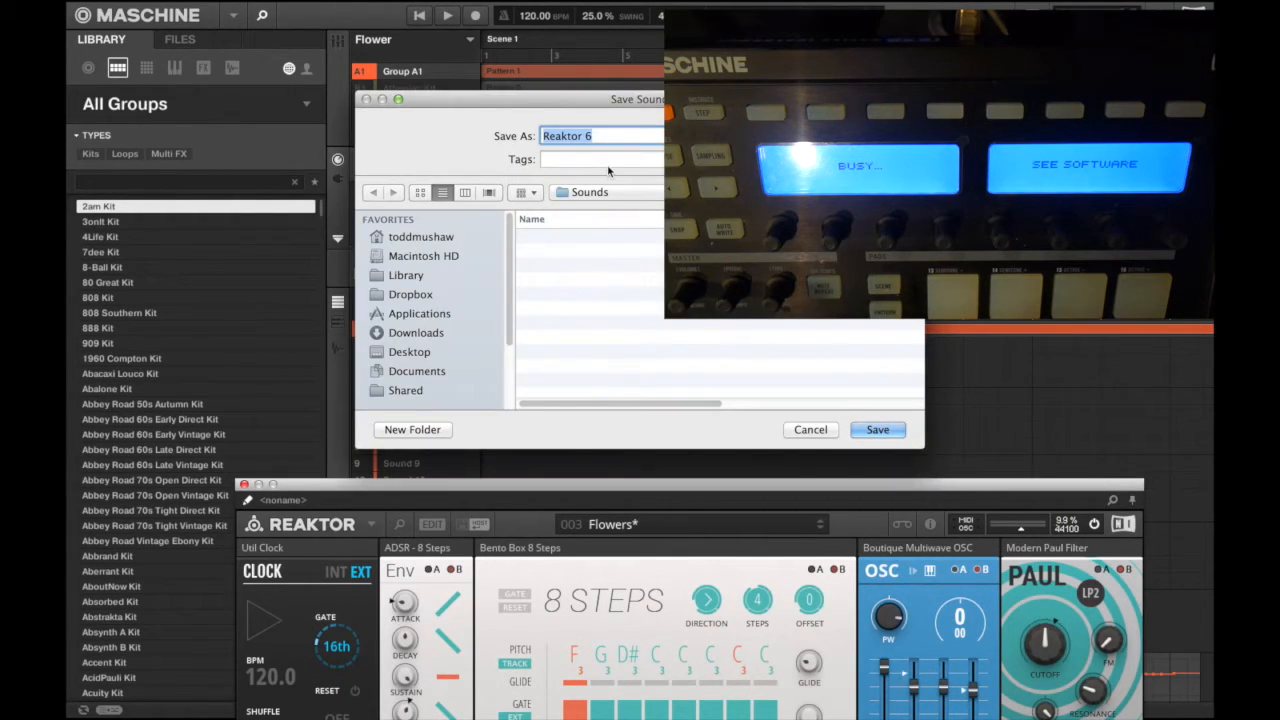
text(Flower)
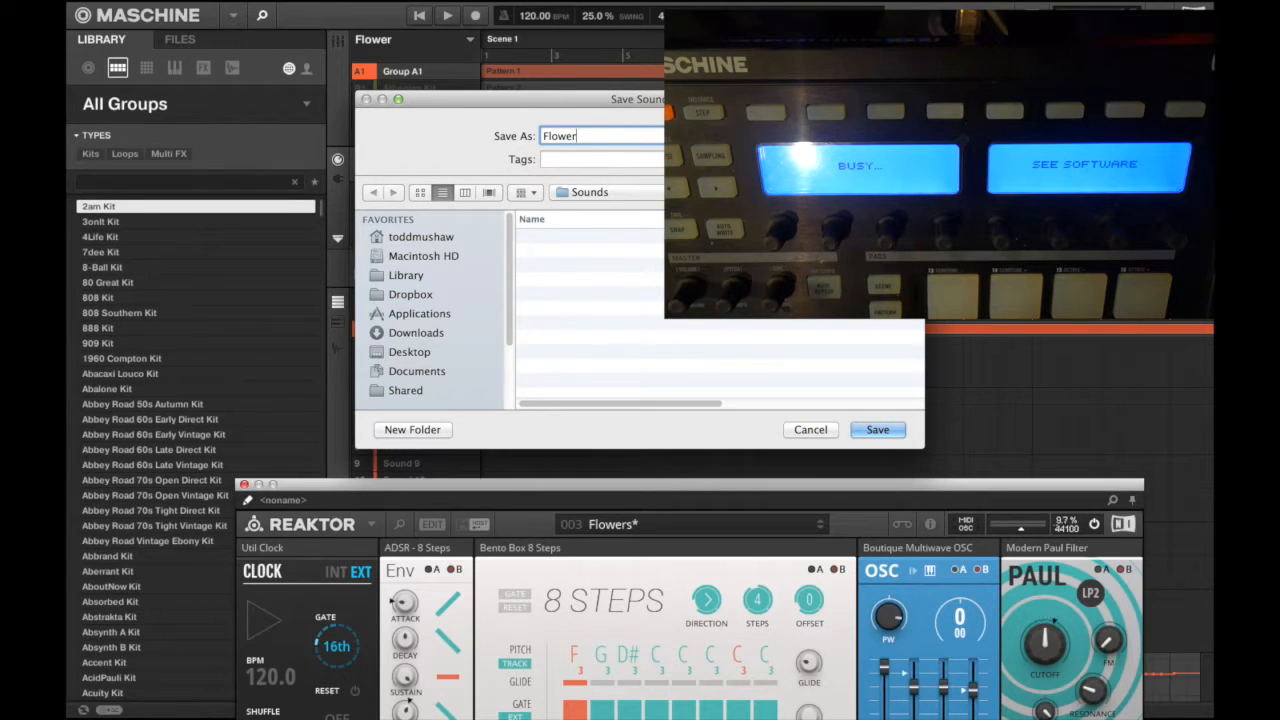
click(876, 428)
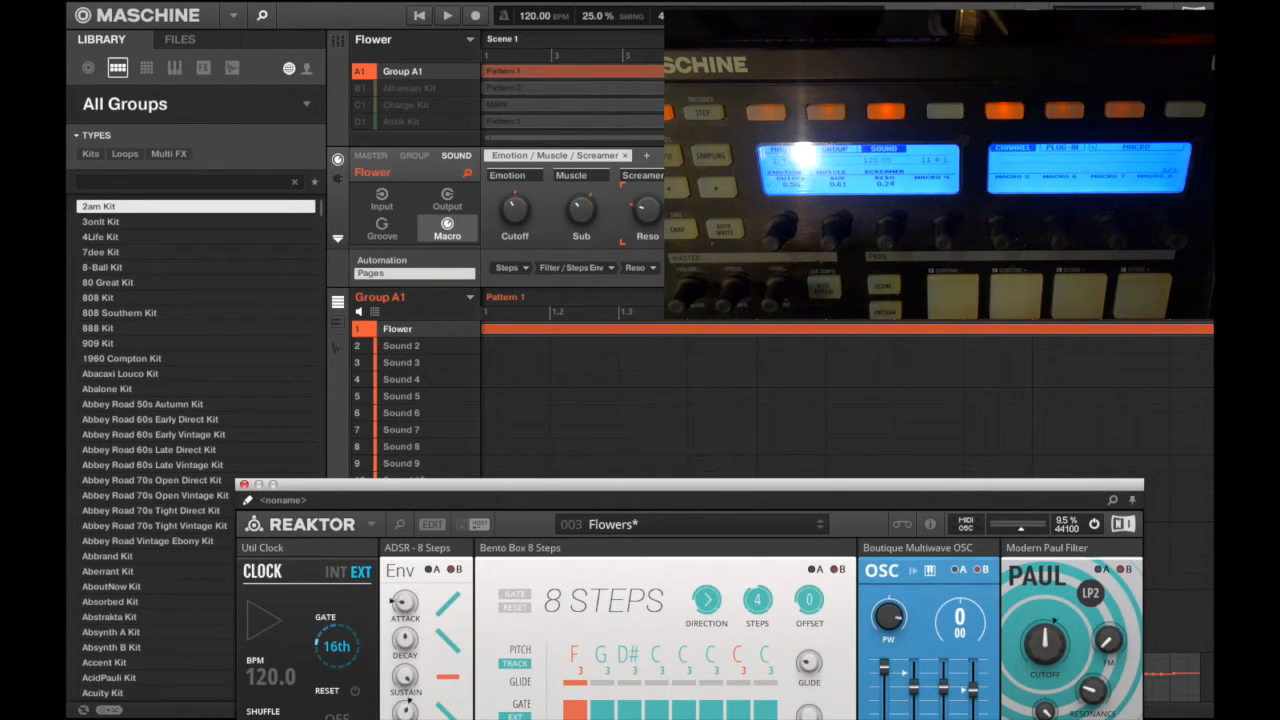